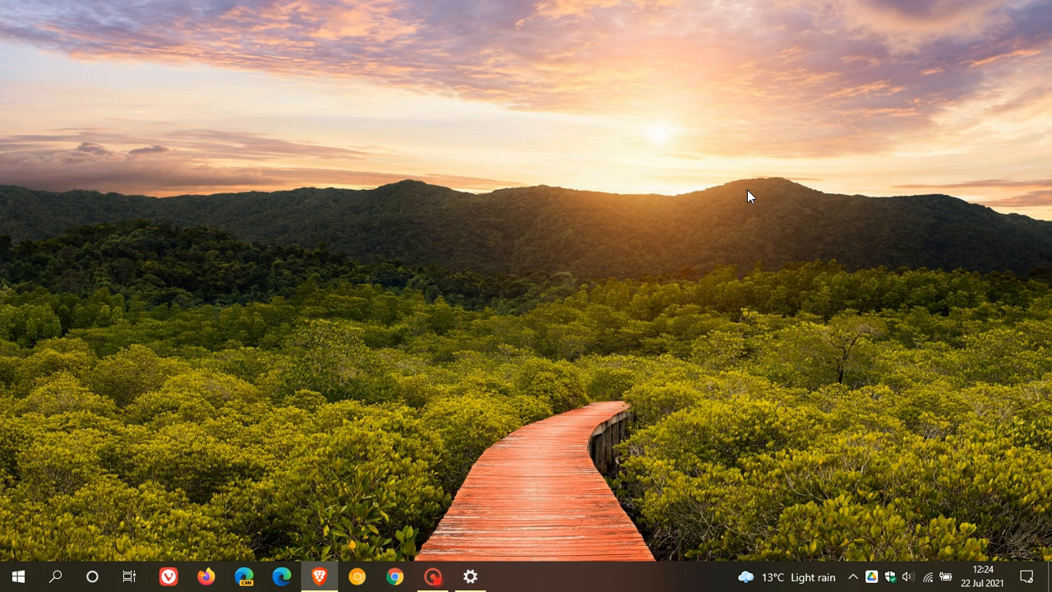
mouse_move(786, 293)
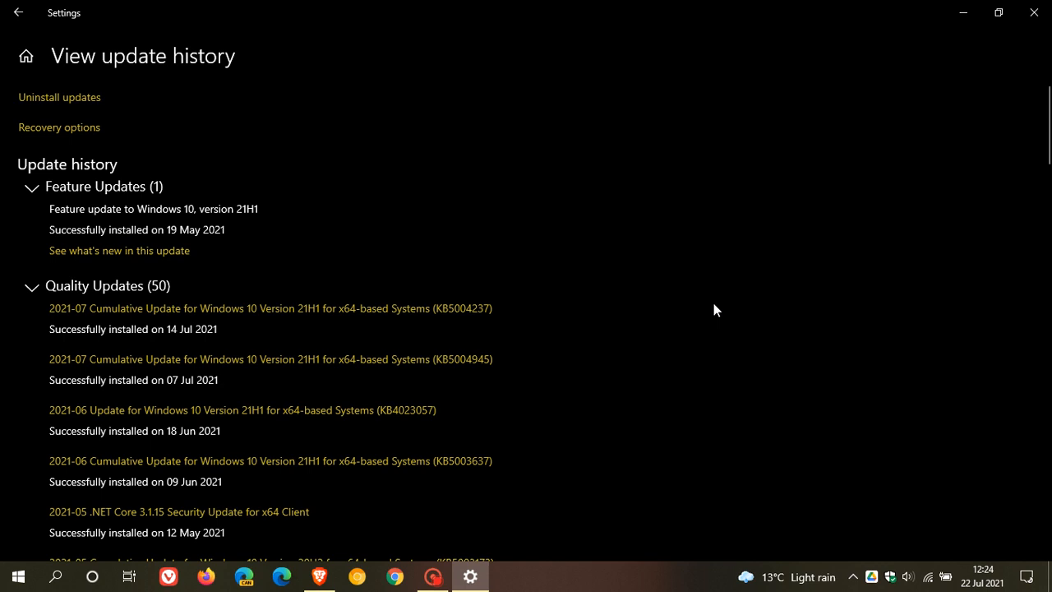
mouse_move(589, 376)
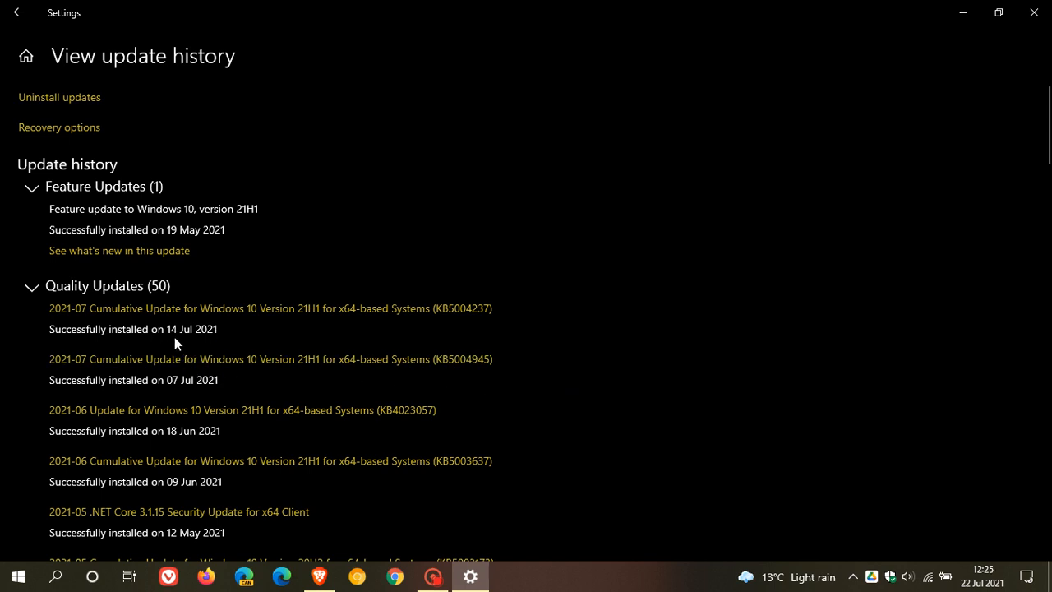
mouse_move(325, 316)
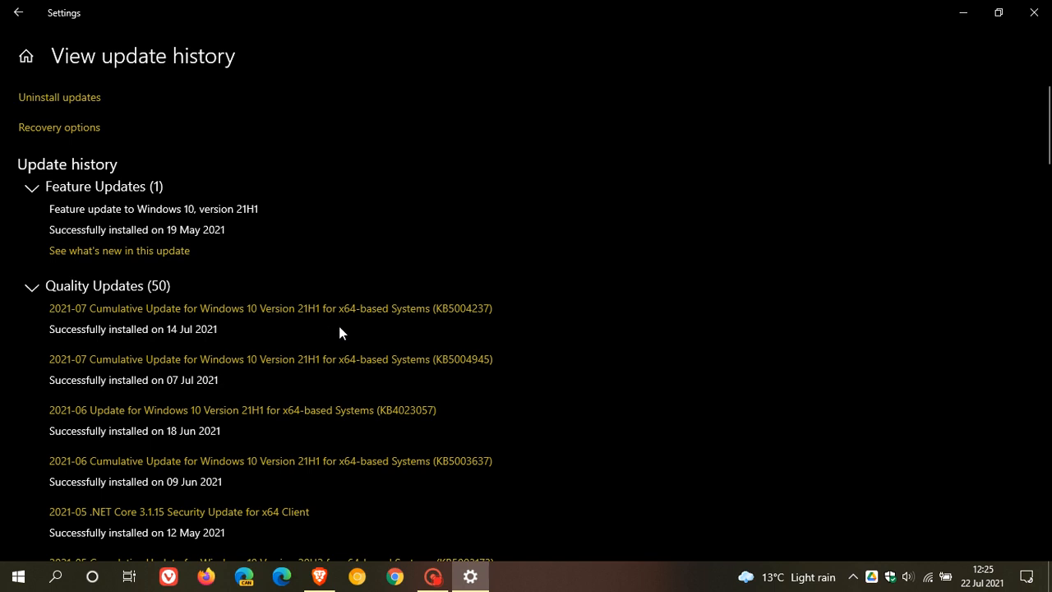
mouse_move(299, 337)
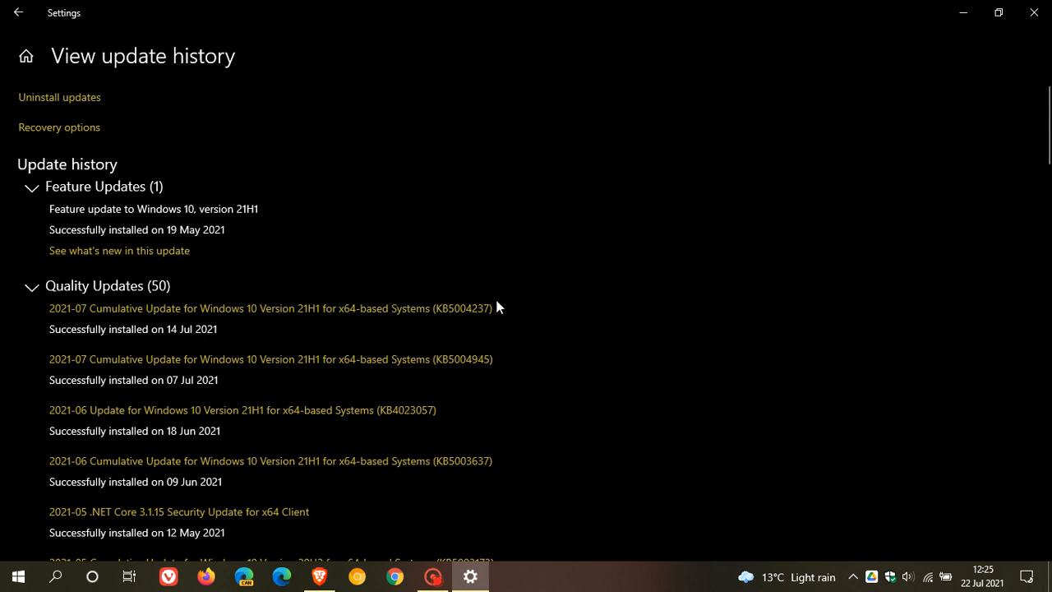
mouse_move(503, 329)
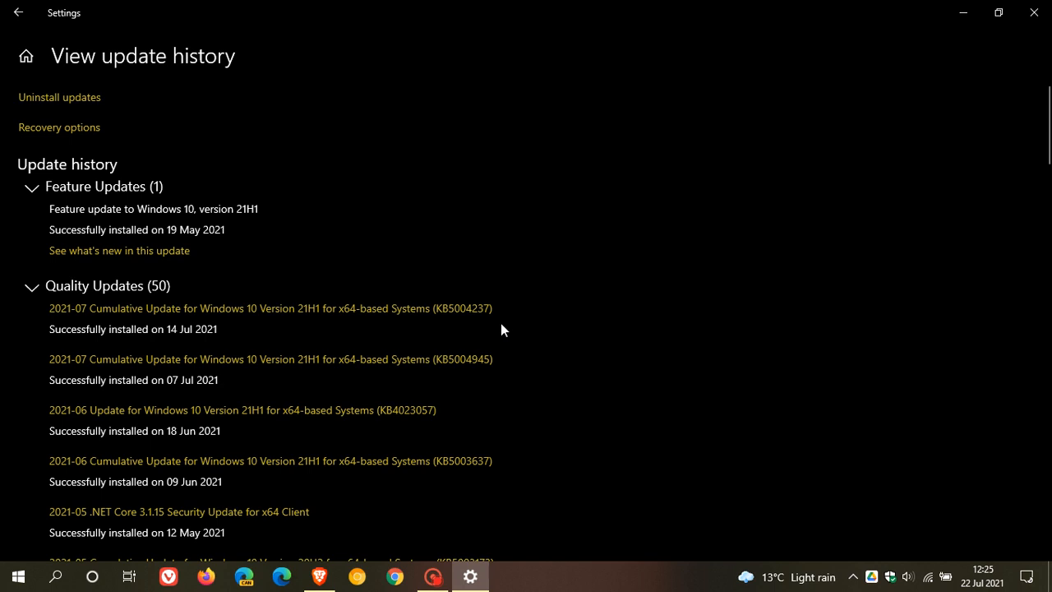
mouse_move(420, 332)
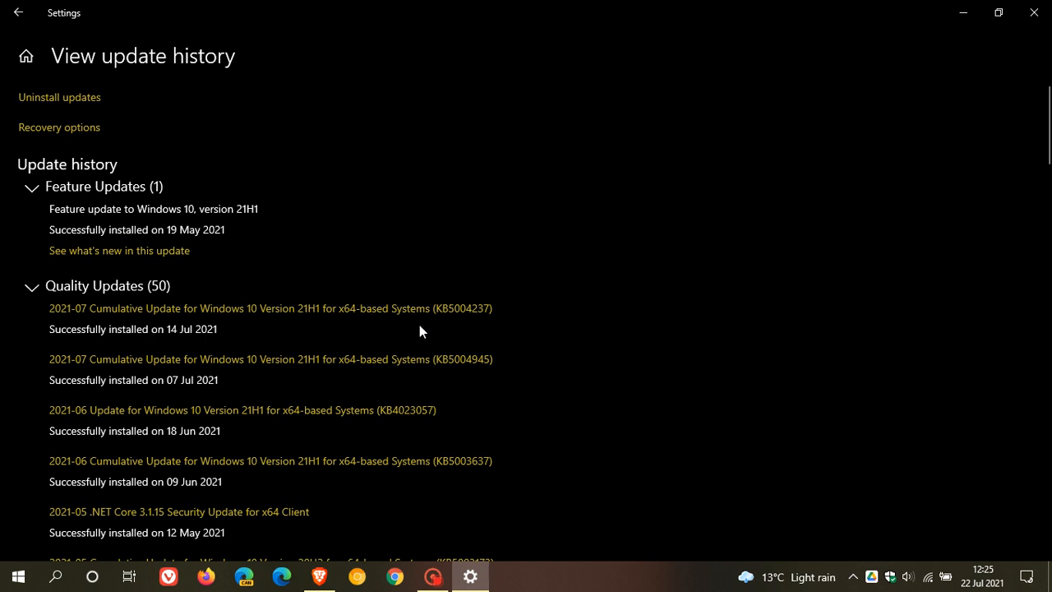
mouse_move(518, 321)
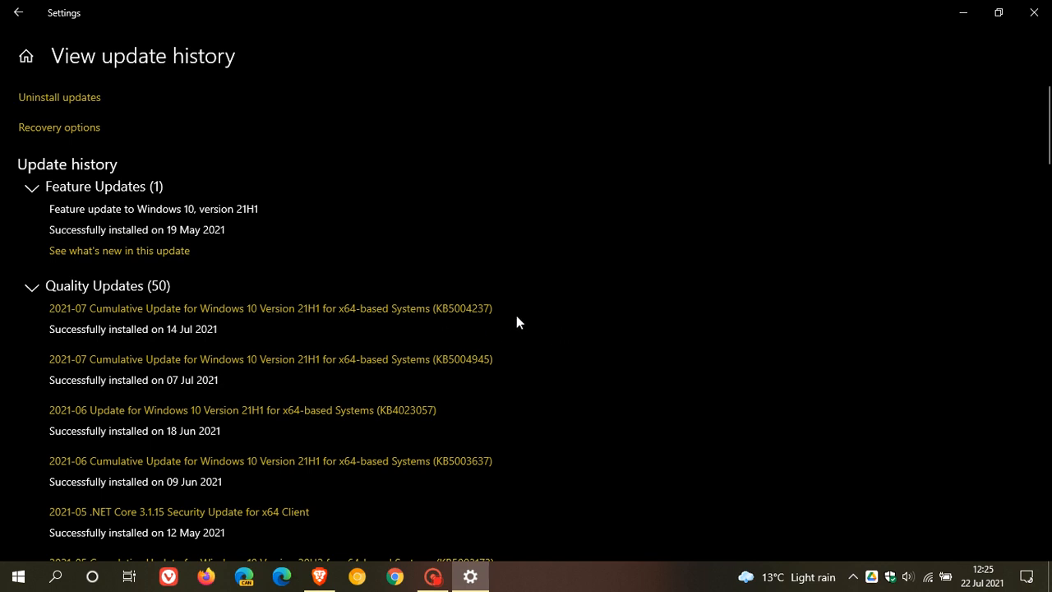
mouse_move(467, 333)
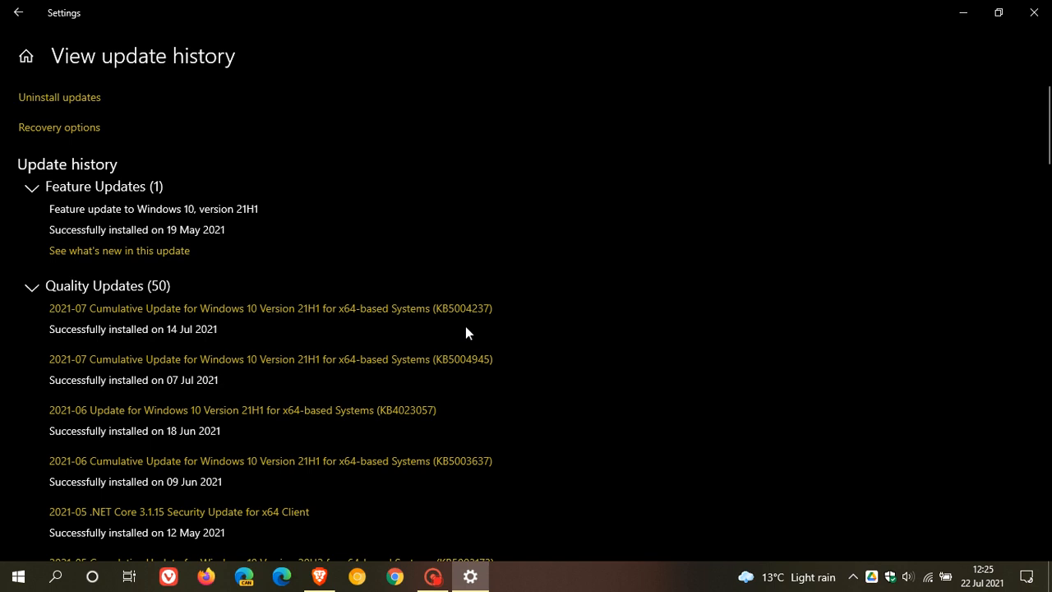
mouse_move(470, 335)
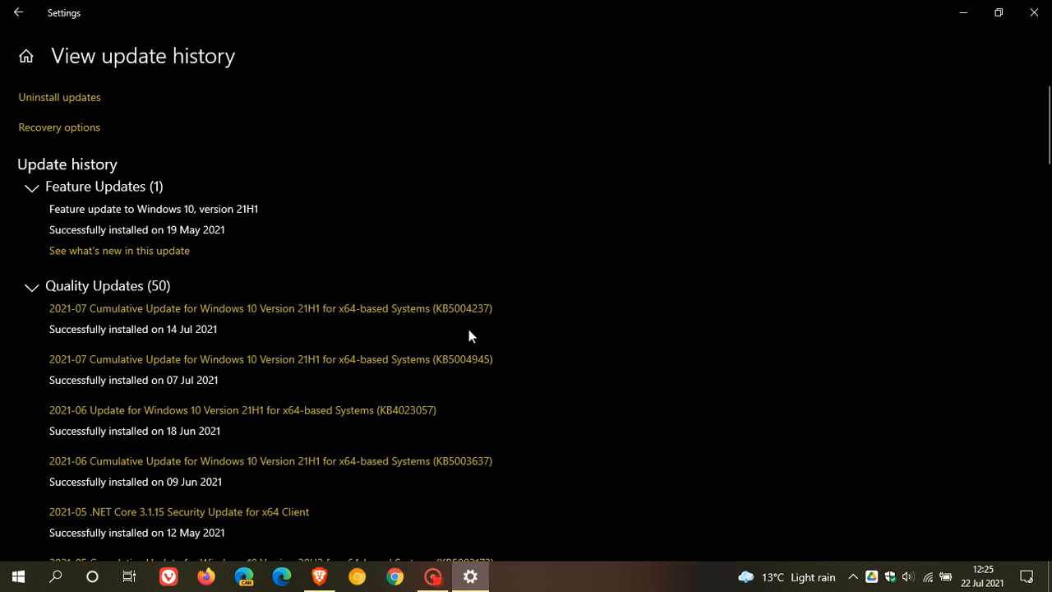
mouse_move(450, 332)
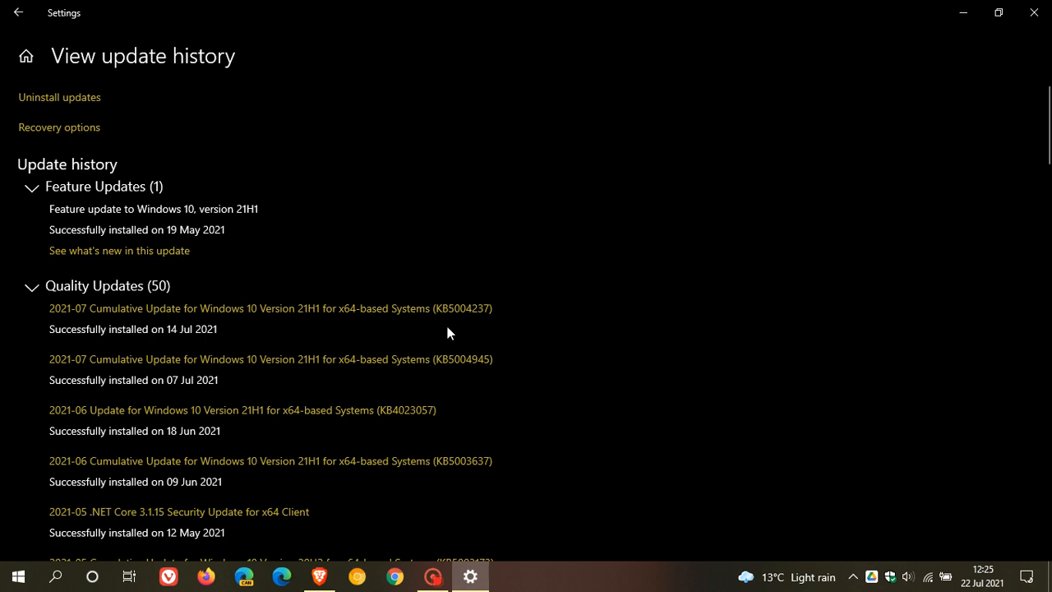
mouse_move(948, 36)
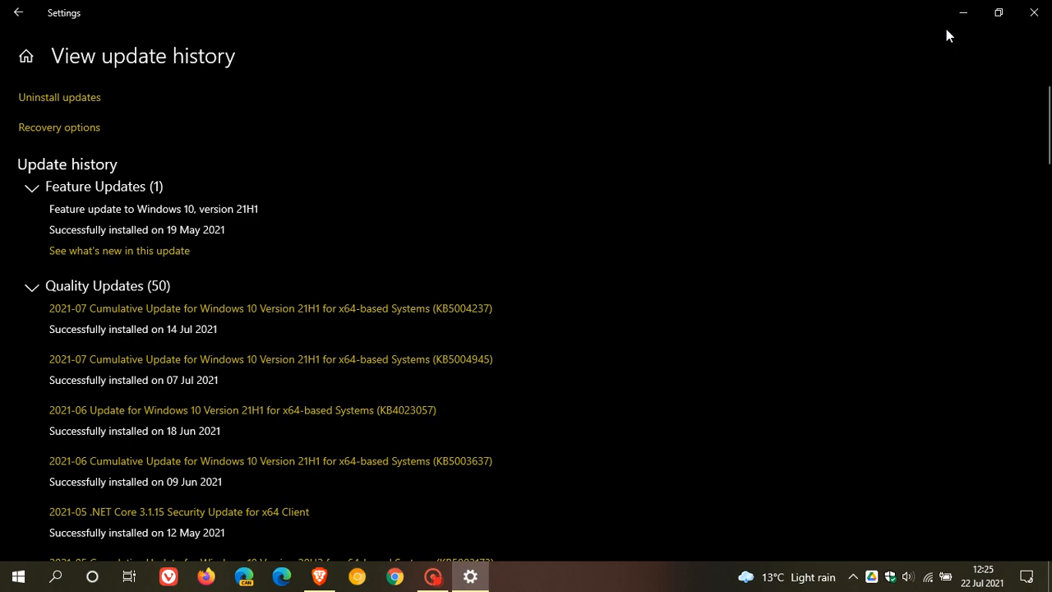
mouse_move(963, 14)
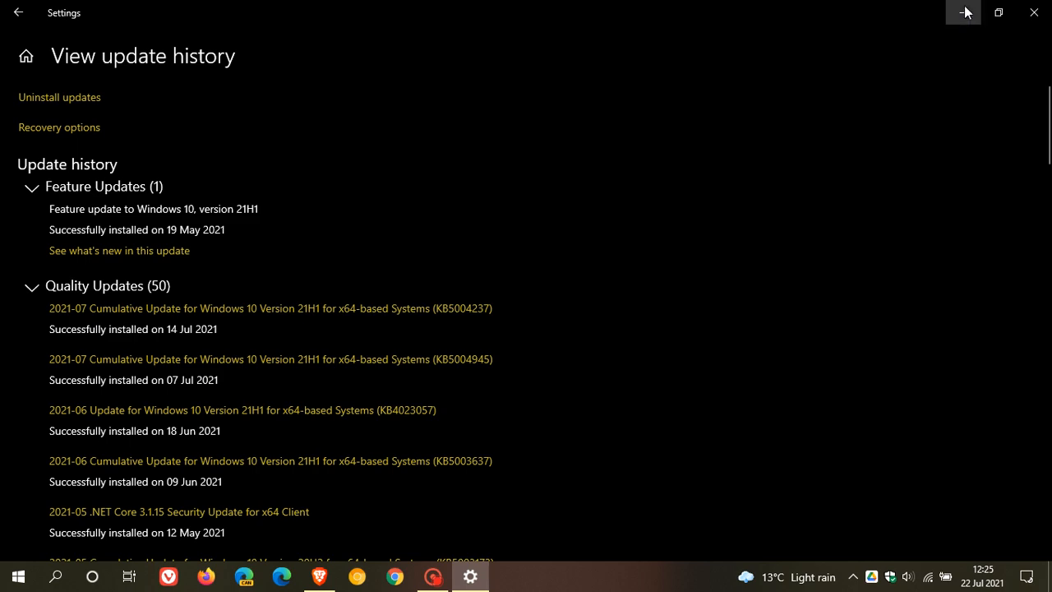
Minimize the update history and launch Control Panel from the Start menu's app list
click(963, 13)
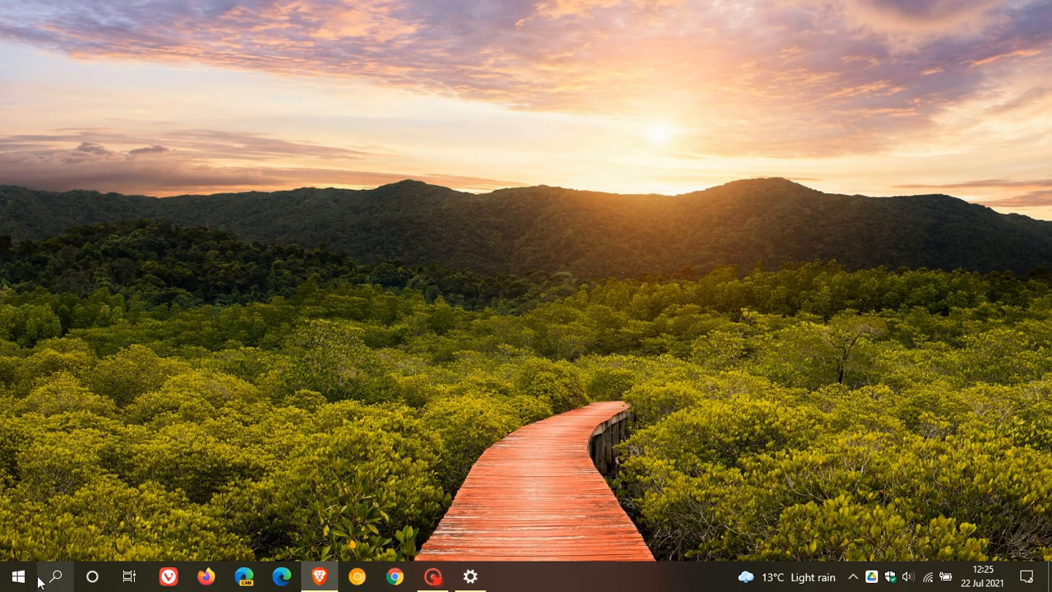
click(17, 576)
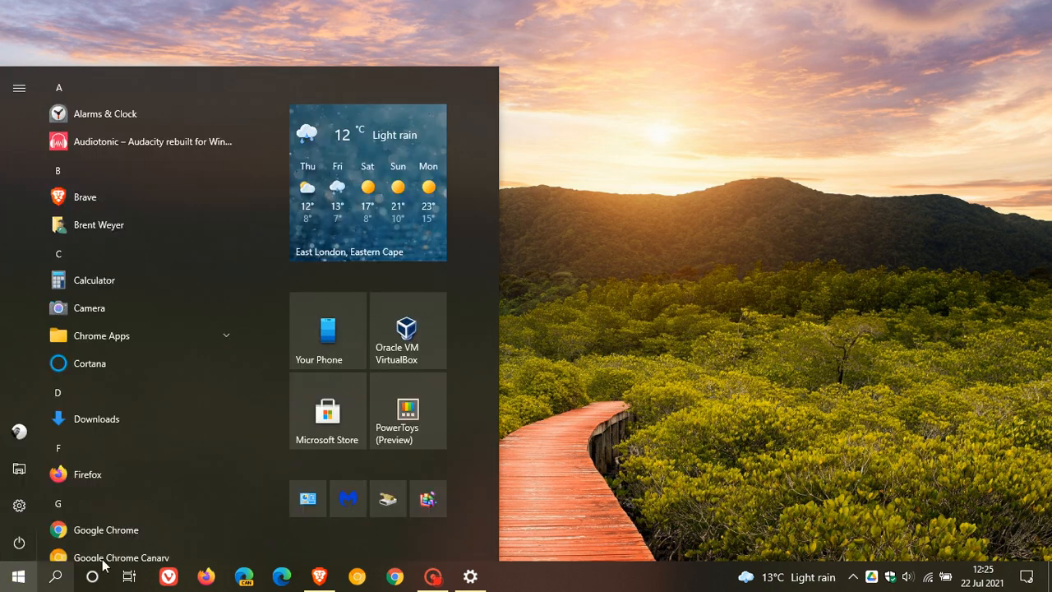
click(508, 576)
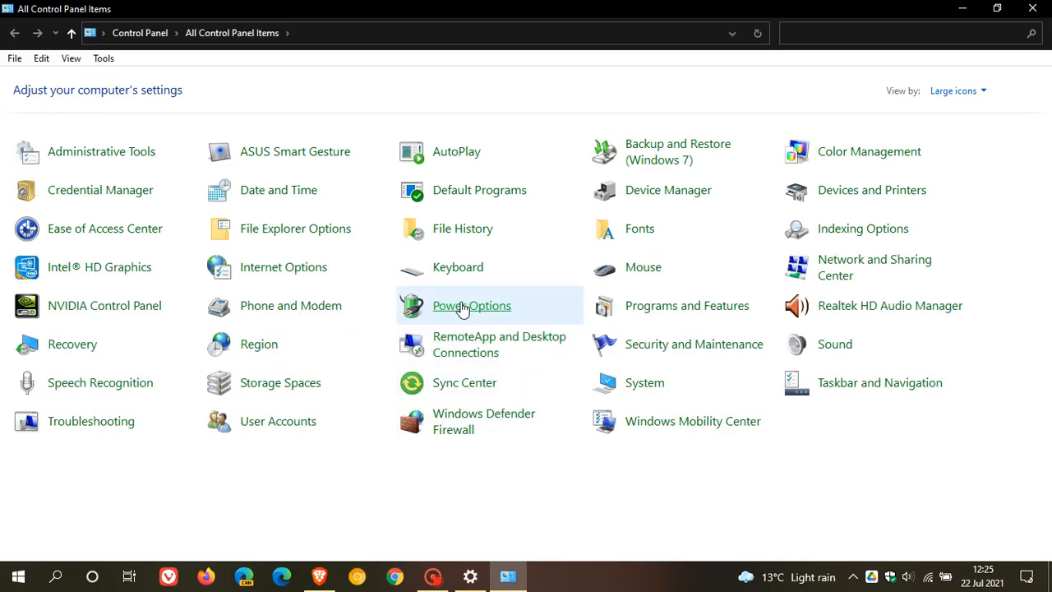
Review Power Options showing the Performance plan active, then close the window to the desktop
click(470, 304)
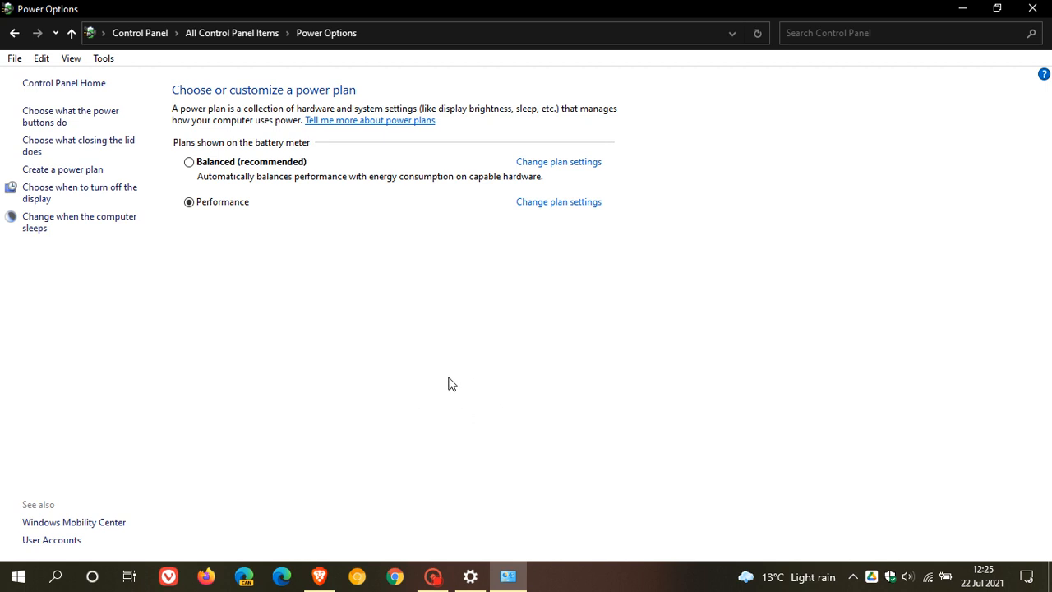
mouse_move(391, 286)
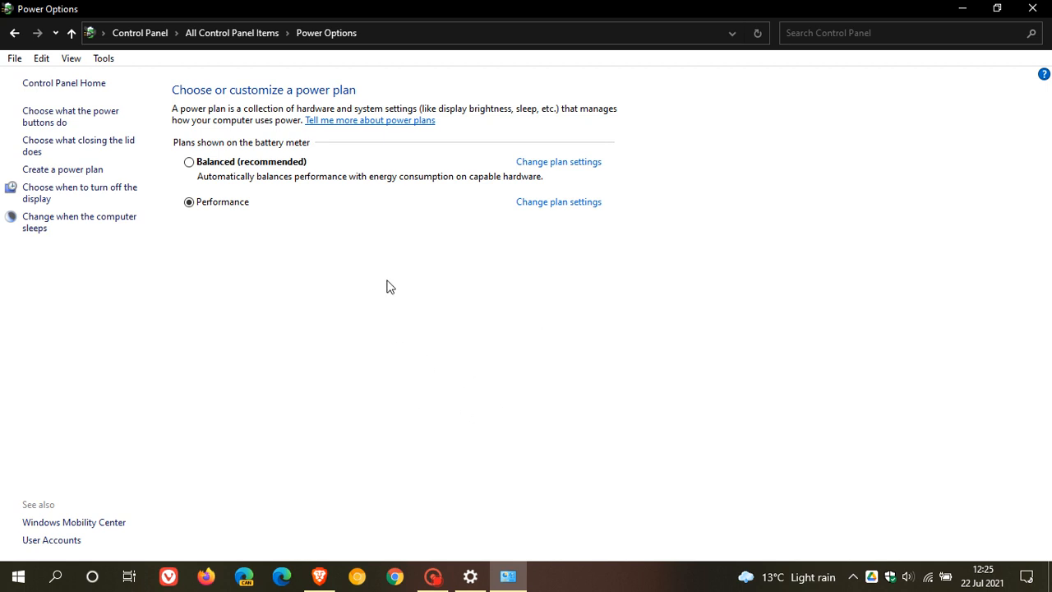
mouse_move(212, 202)
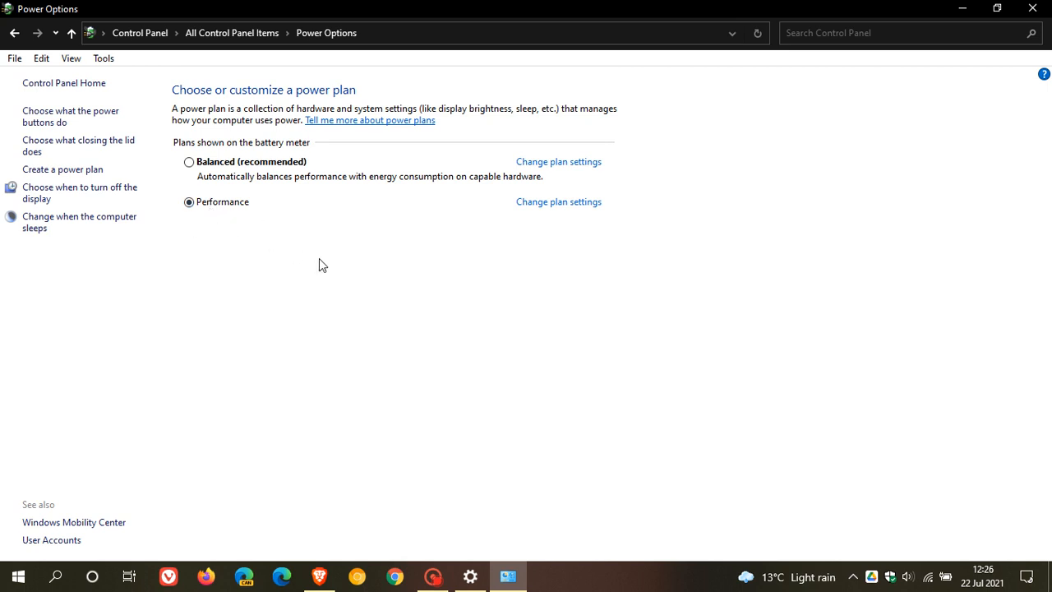
mouse_move(562, 345)
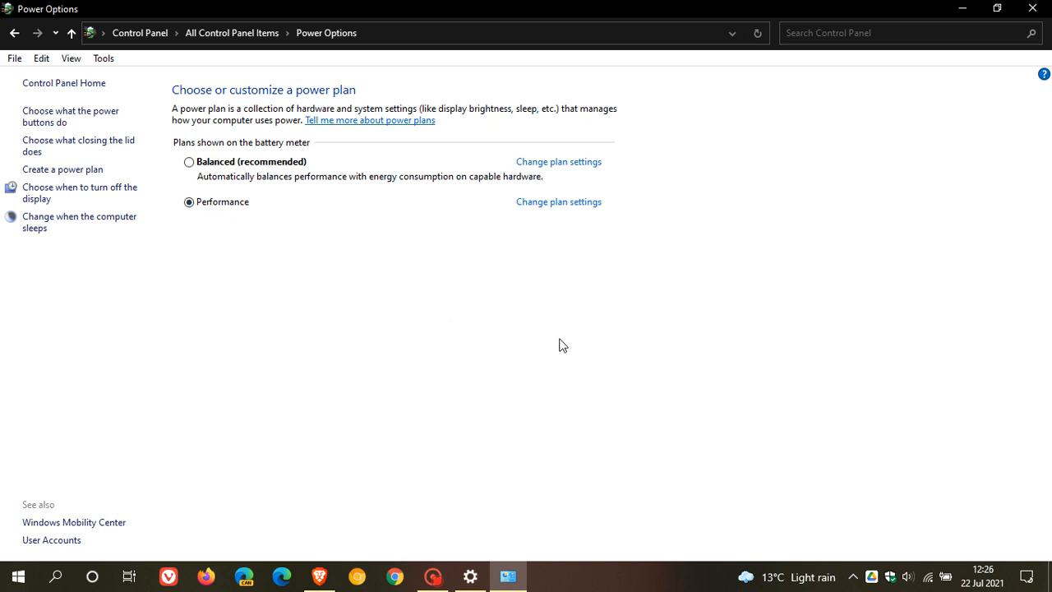
mouse_move(388, 187)
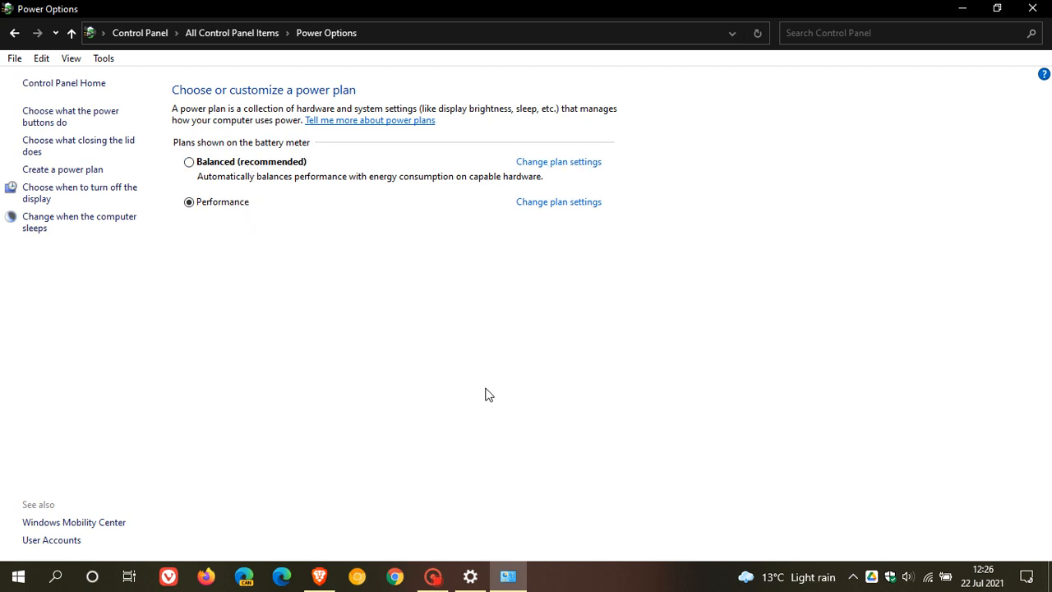
mouse_move(627, 365)
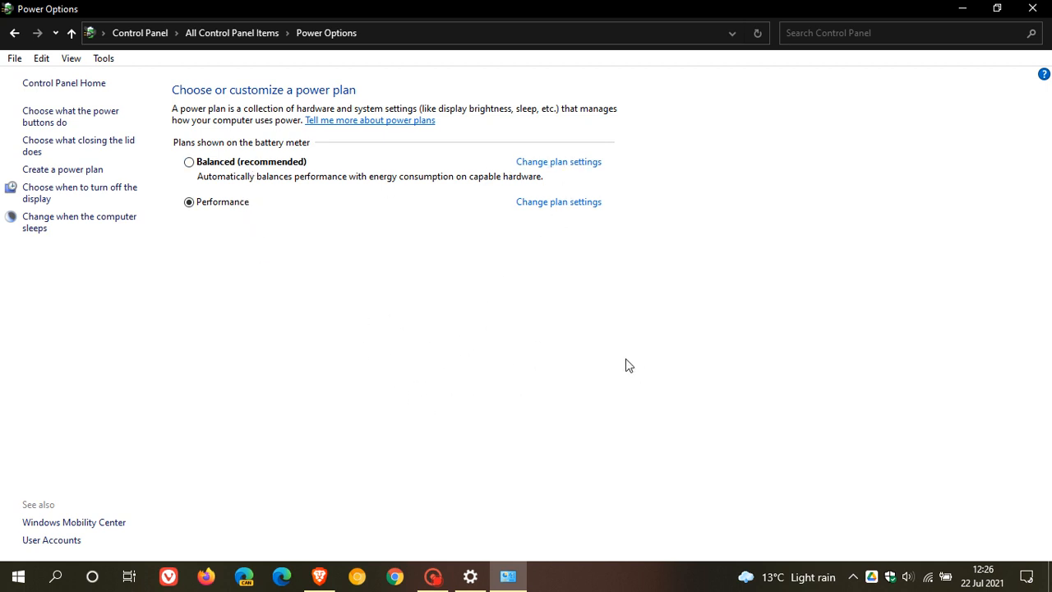
mouse_move(597, 364)
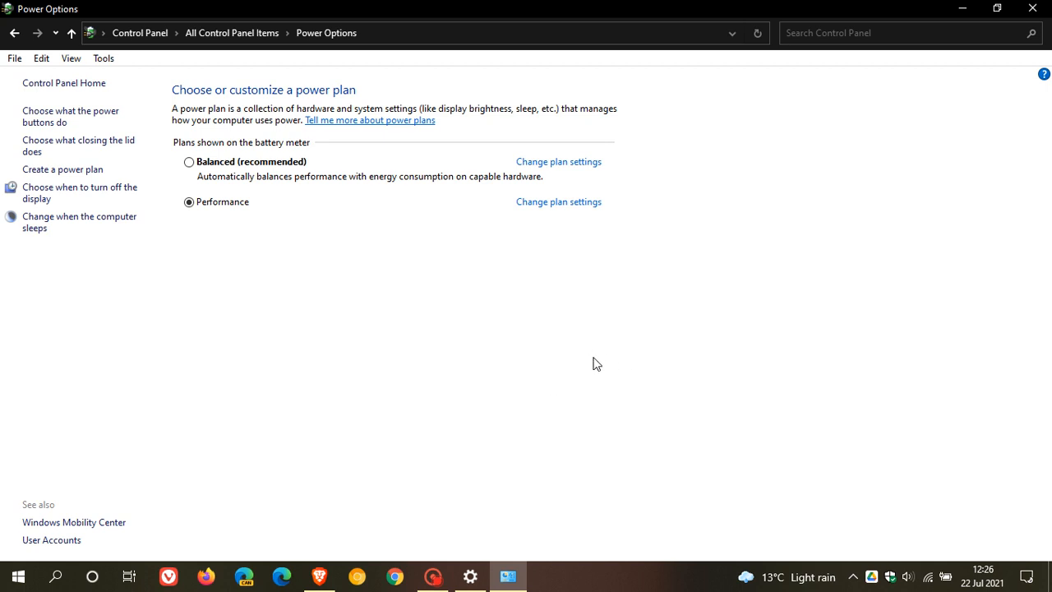
mouse_move(618, 332)
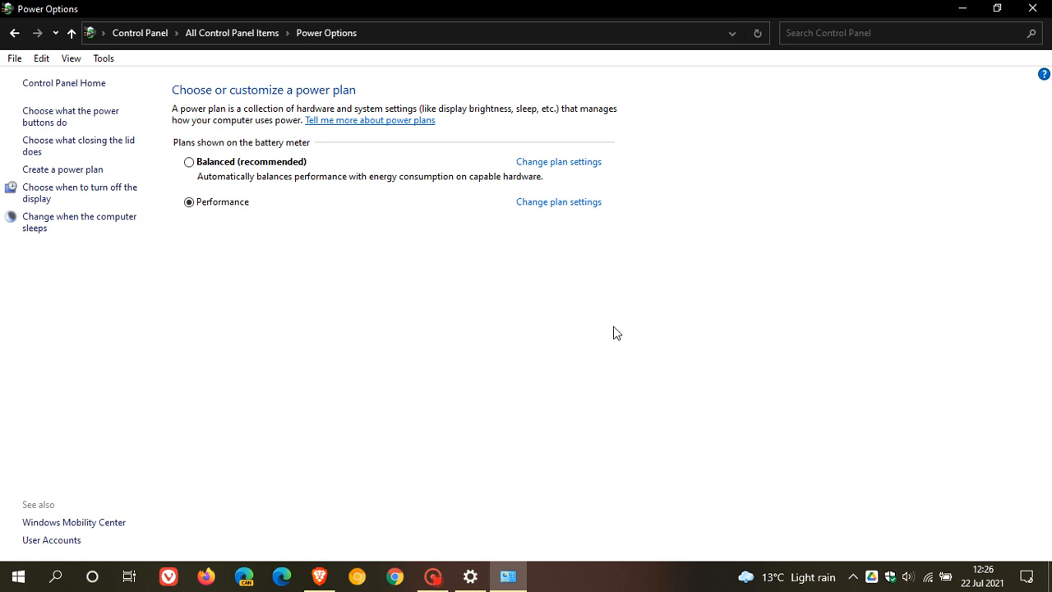
mouse_move(595, 333)
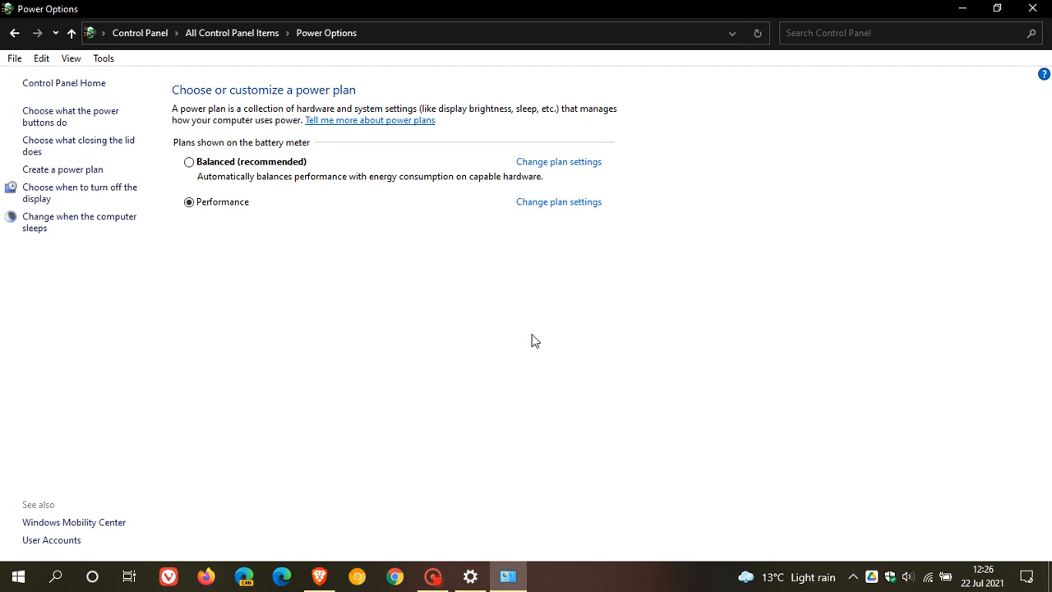
mouse_move(552, 348)
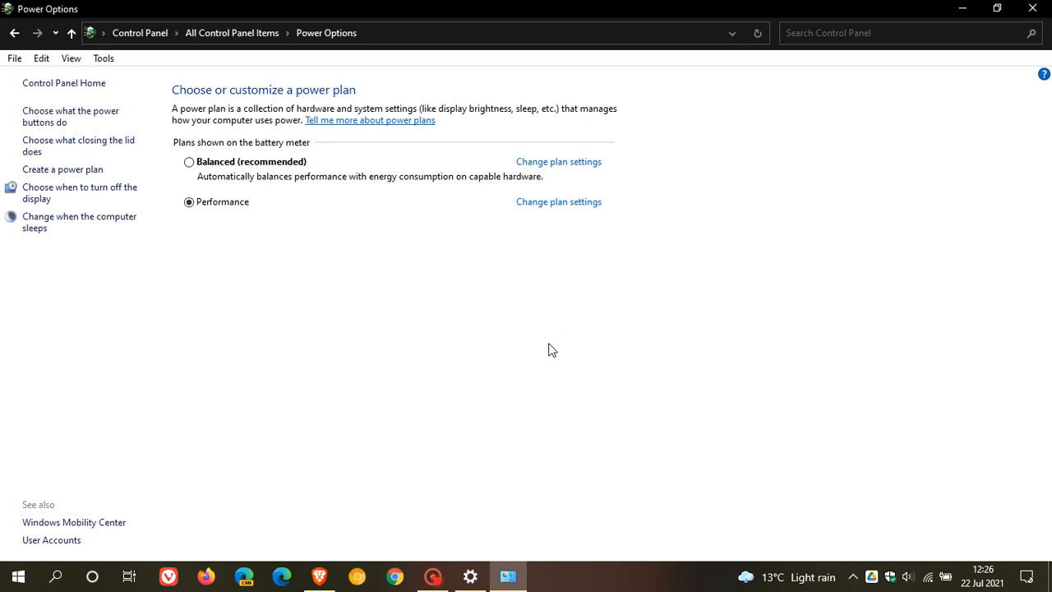
mouse_move(664, 338)
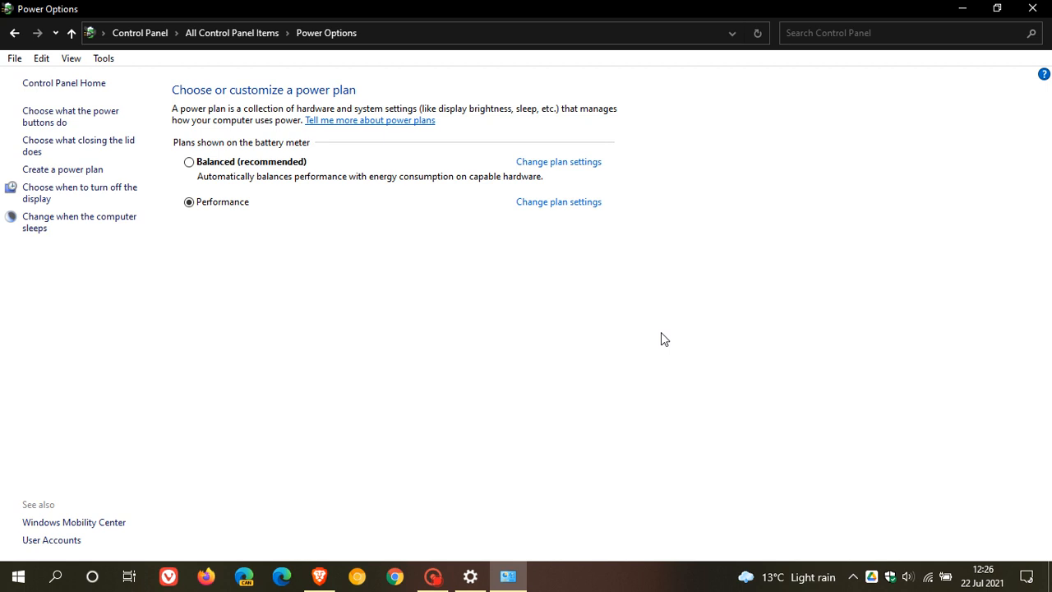
mouse_move(690, 337)
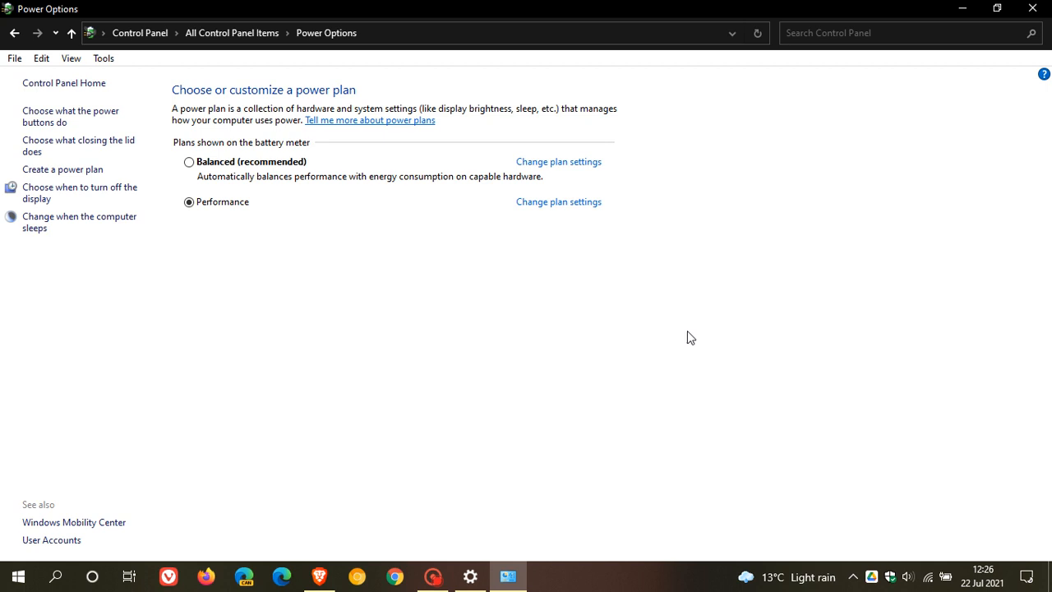
mouse_move(970, 101)
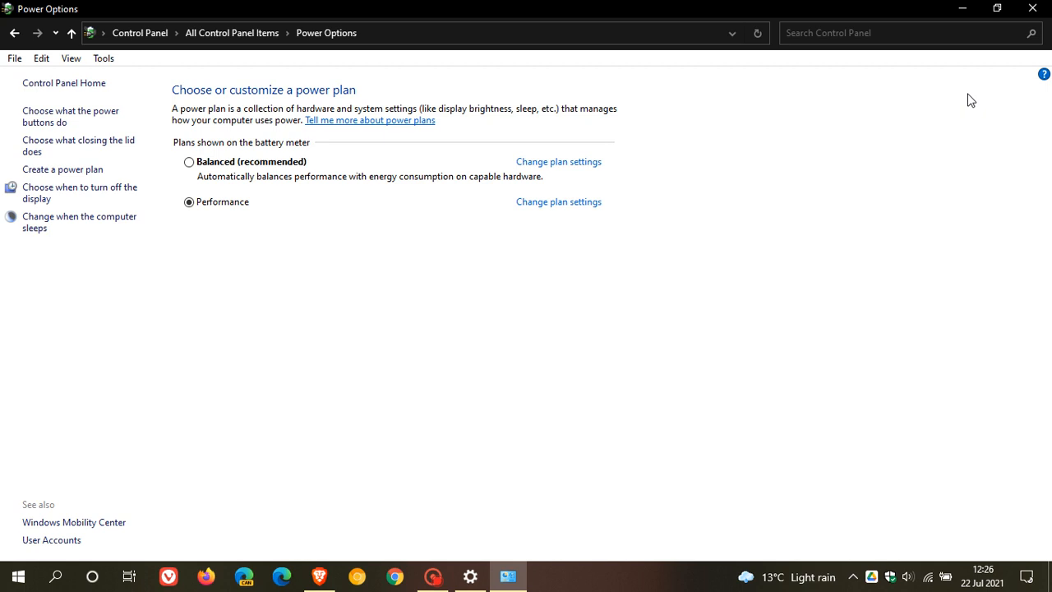
mouse_move(965, 33)
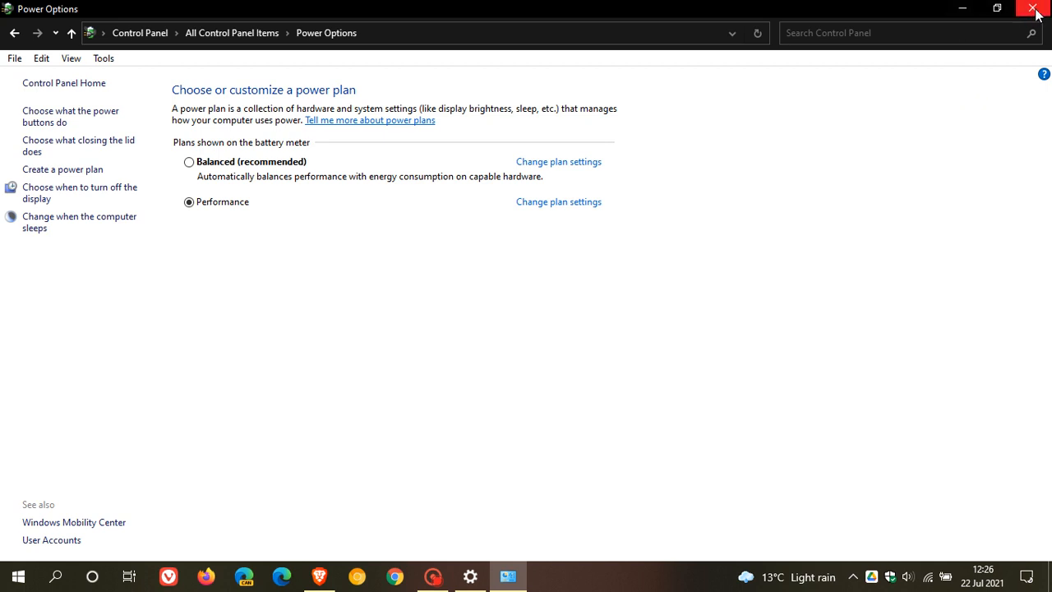
click(1035, 8)
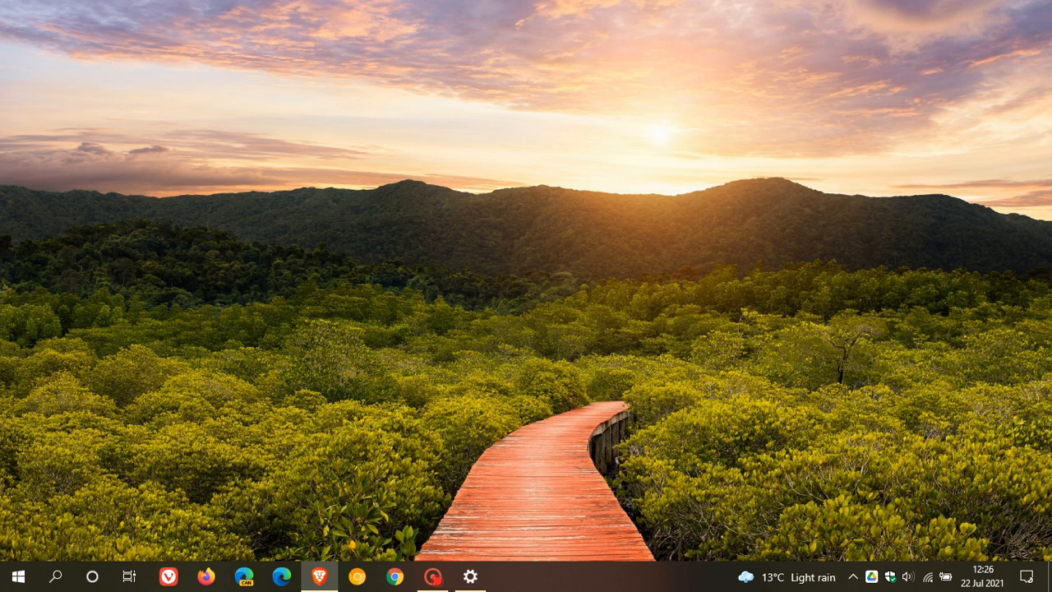
mouse_move(618, 365)
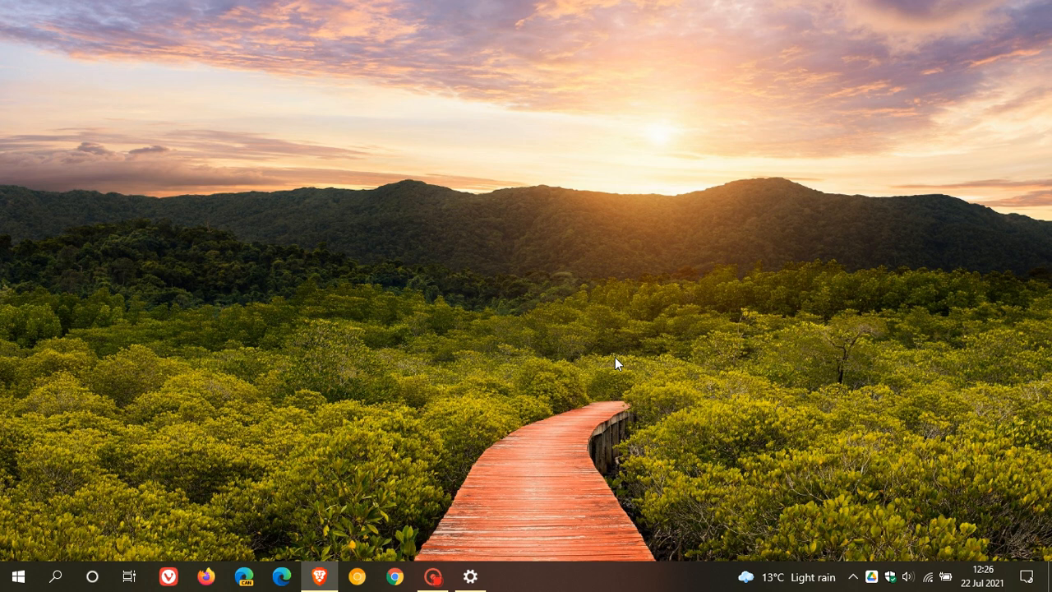
mouse_move(628, 332)
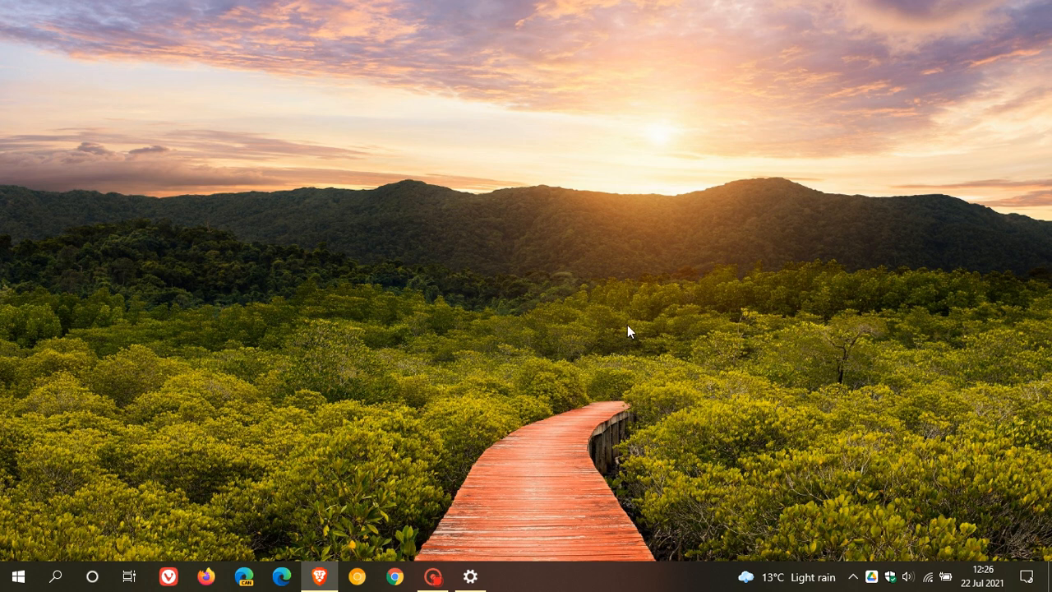
mouse_move(648, 319)
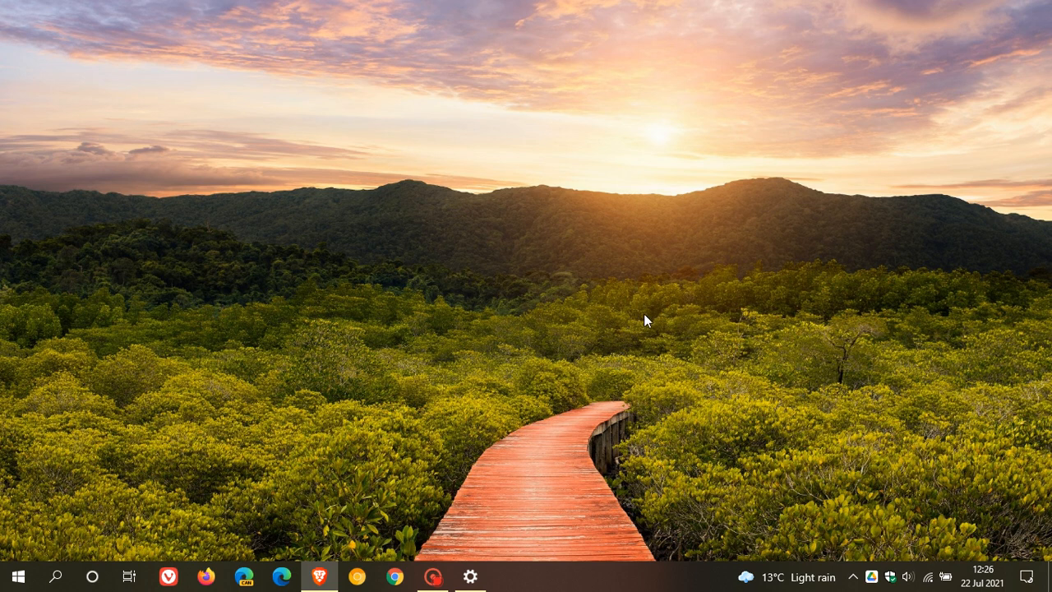
mouse_move(647, 316)
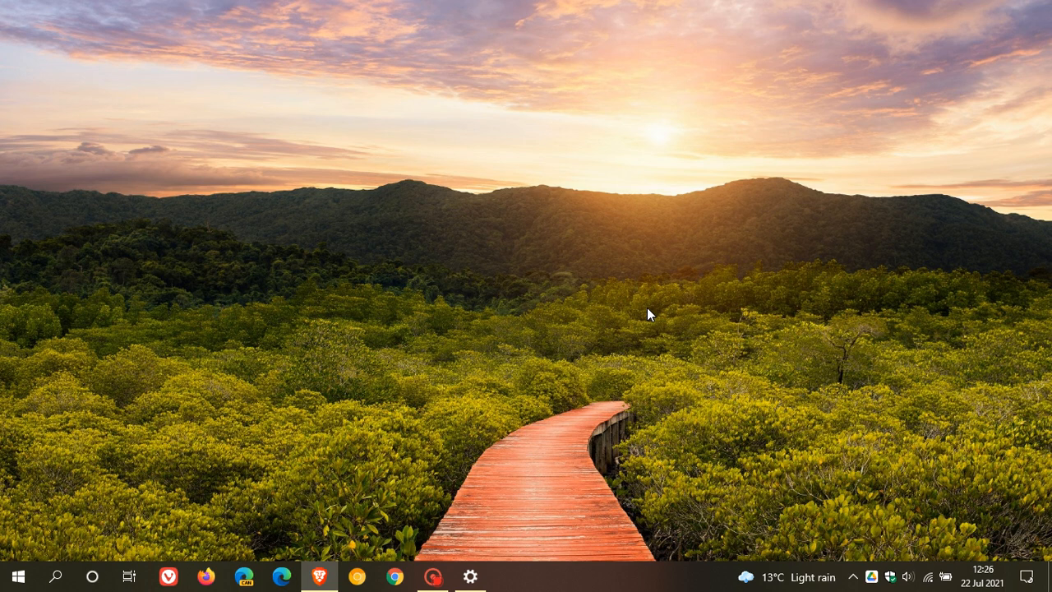
mouse_move(651, 312)
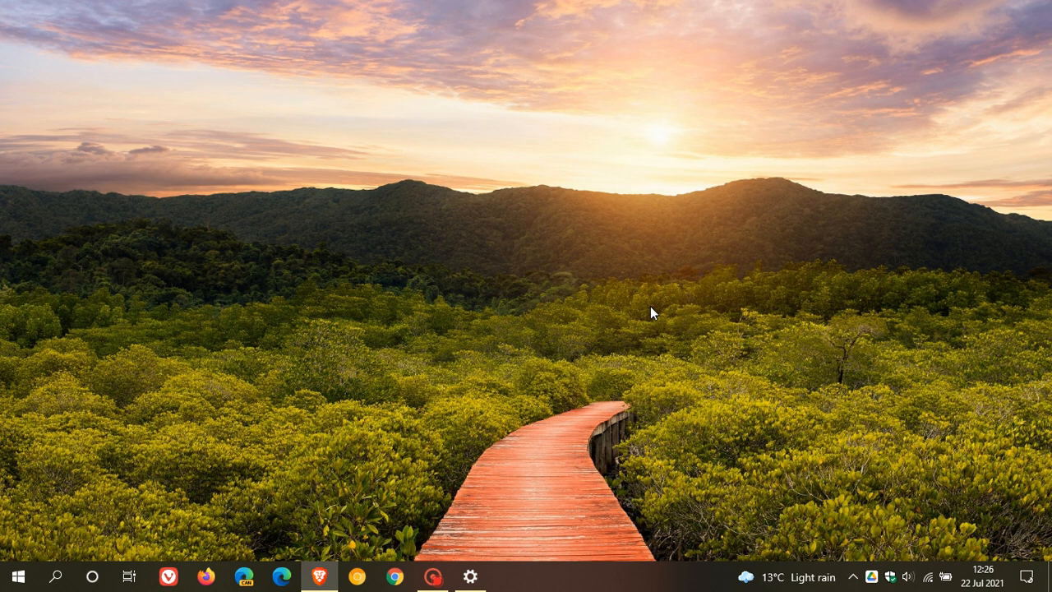
mouse_move(648, 293)
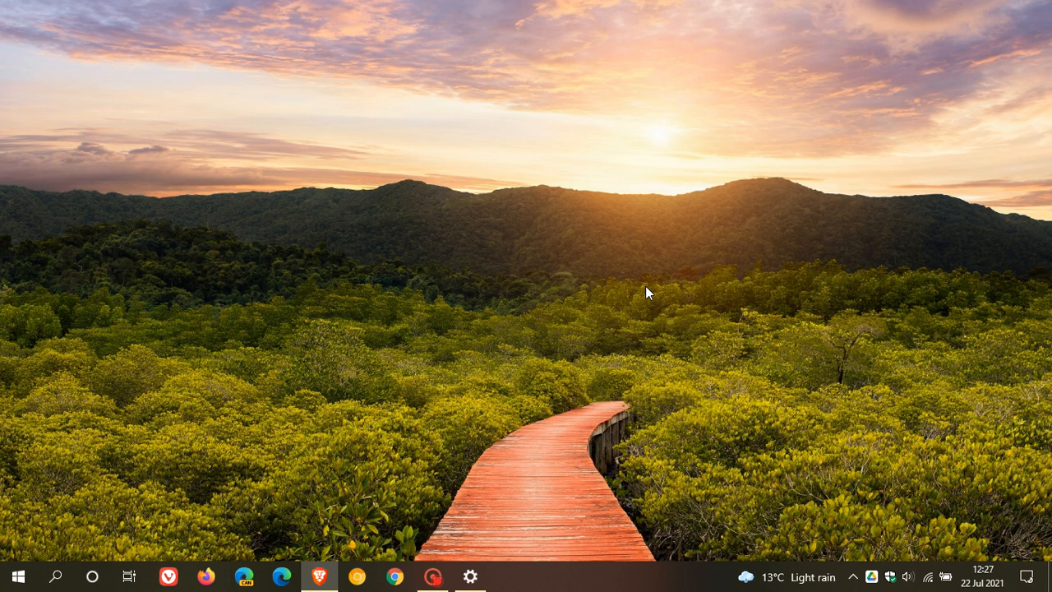
mouse_move(666, 304)
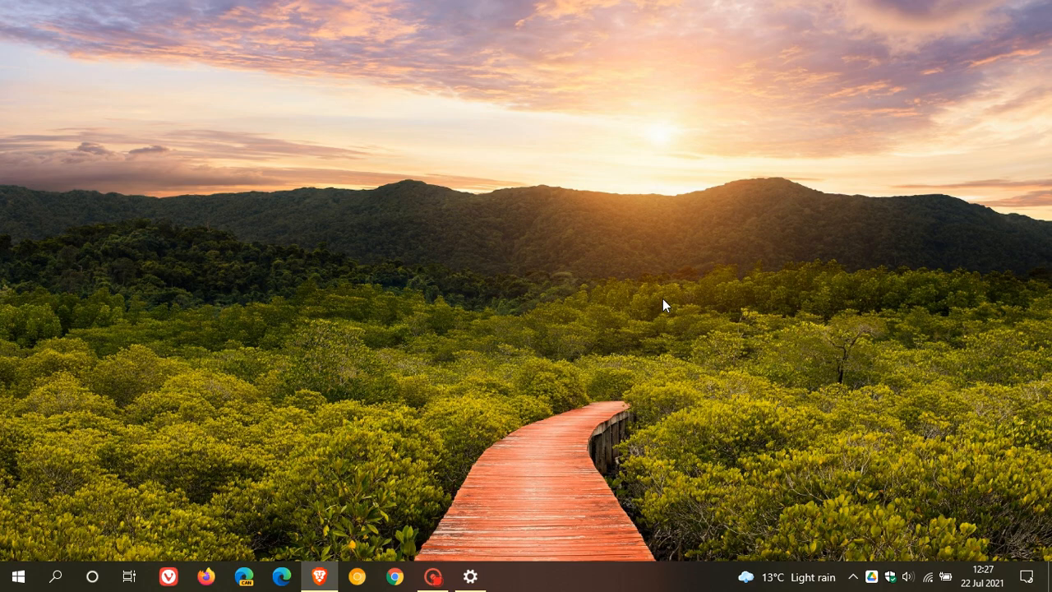
Restore the Settings update history listing KB5004237 installed on 14 Jul 2021
click(470, 575)
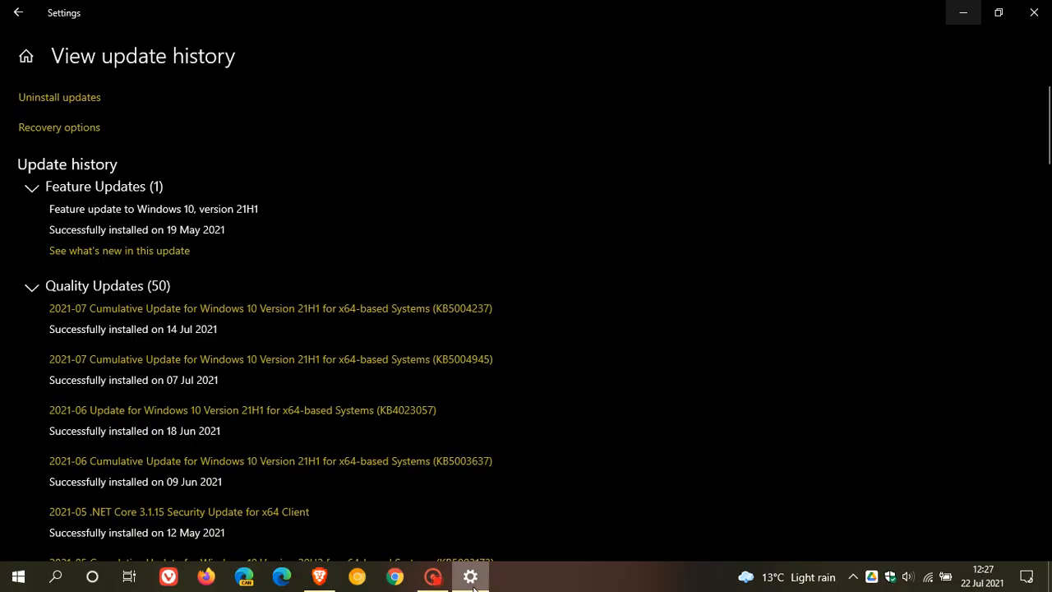
mouse_move(436, 327)
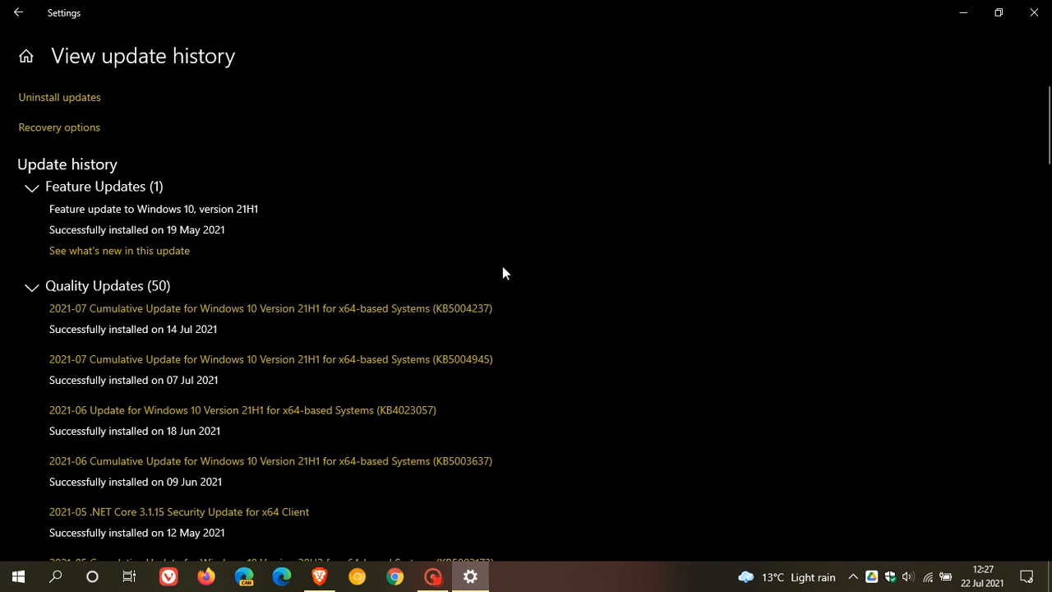
mouse_move(708, 244)
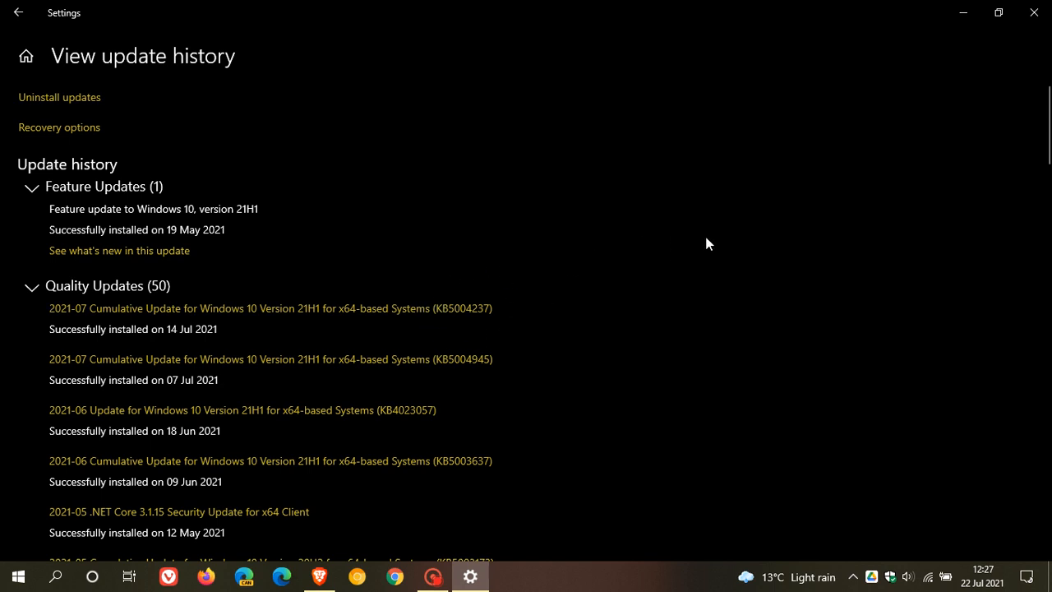
mouse_move(773, 283)
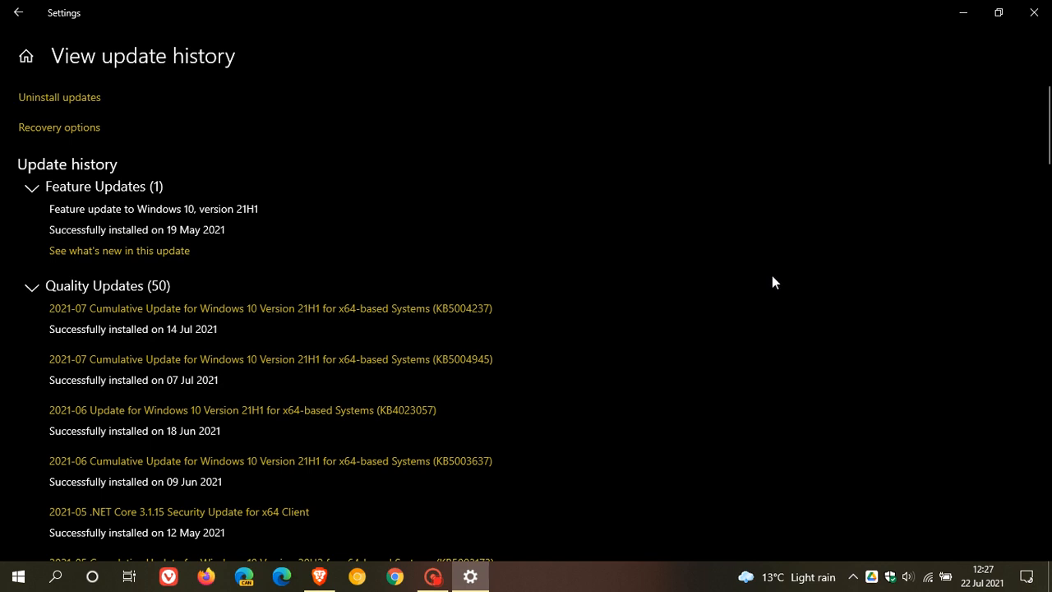
mouse_move(827, 289)
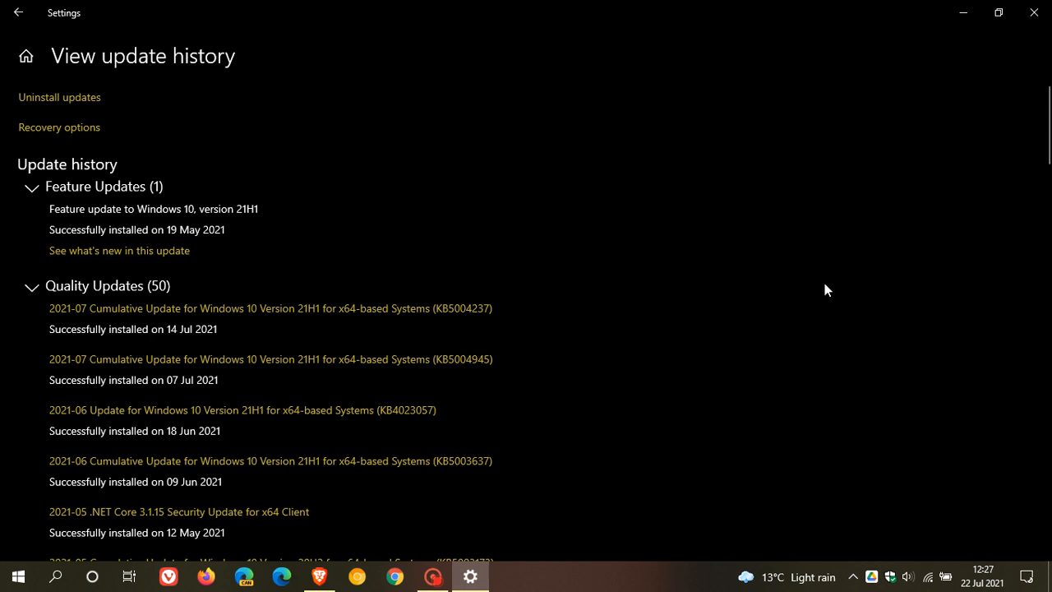
mouse_move(904, 100)
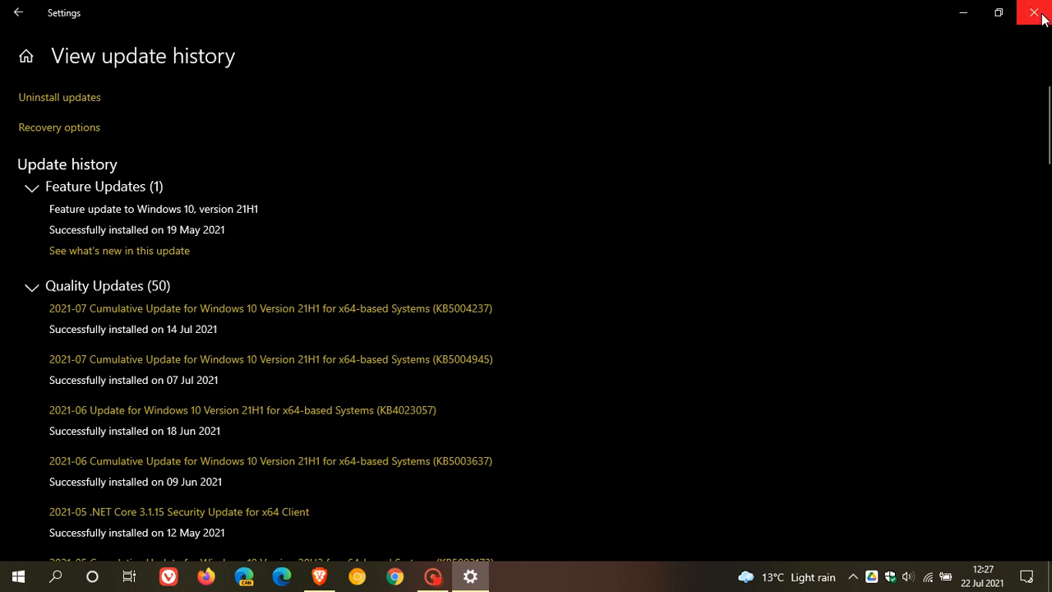
mouse_move(1033, 13)
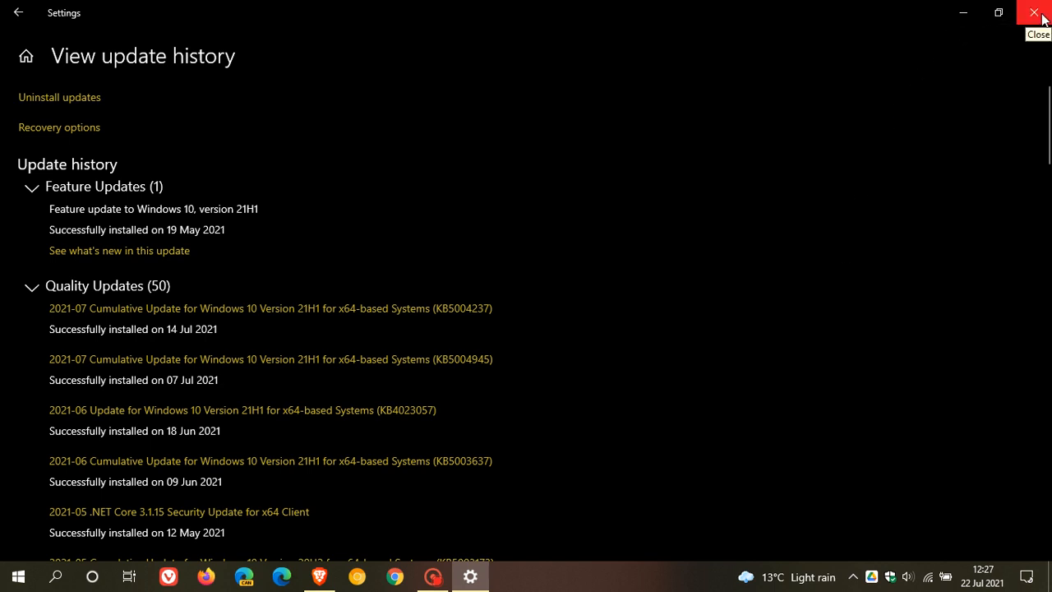
click(1034, 13)
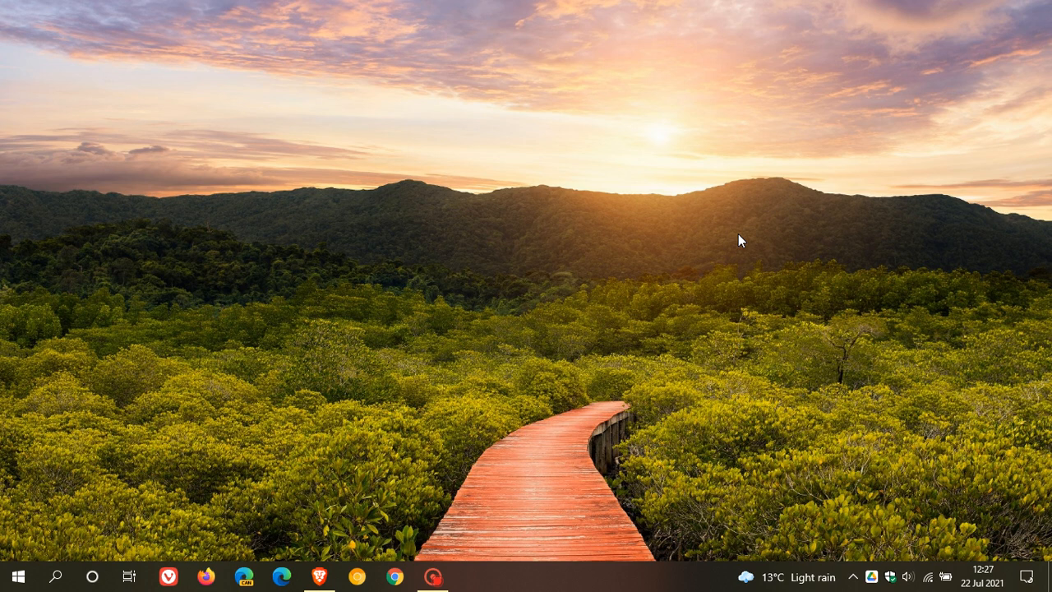
mouse_move(600, 302)
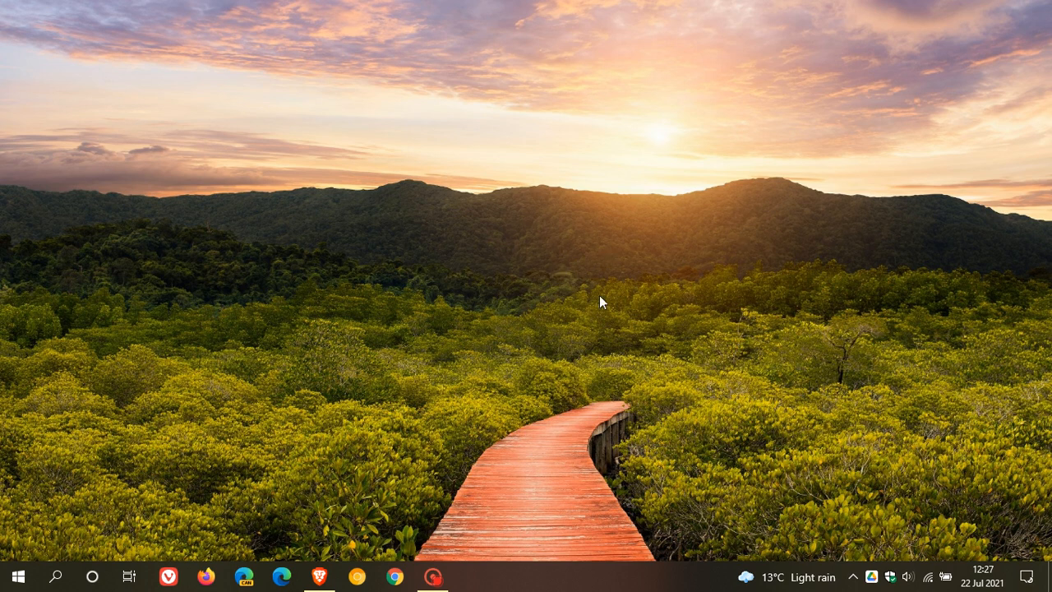
mouse_move(618, 261)
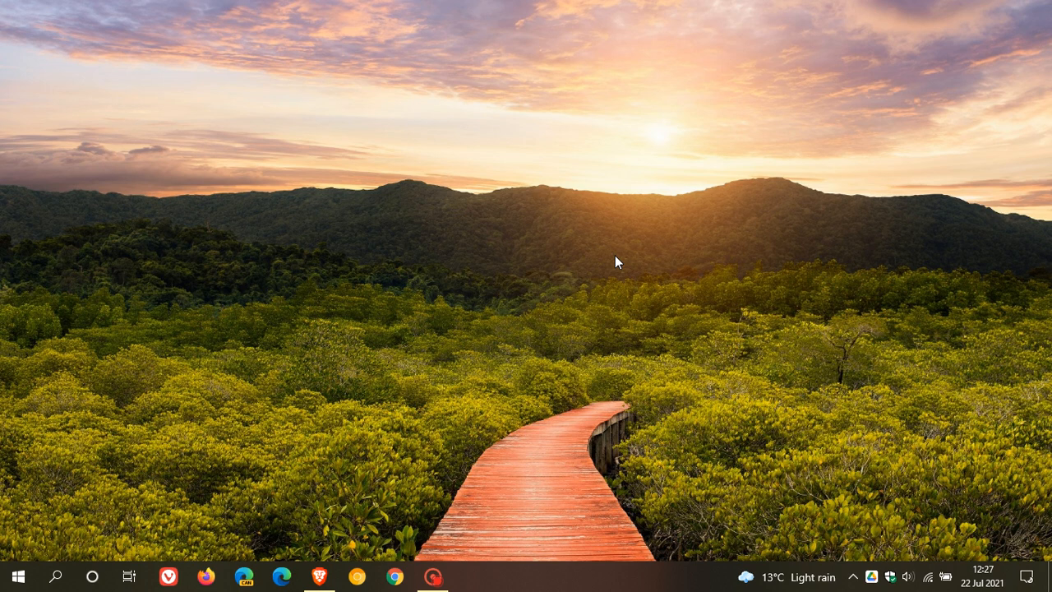
mouse_move(622, 207)
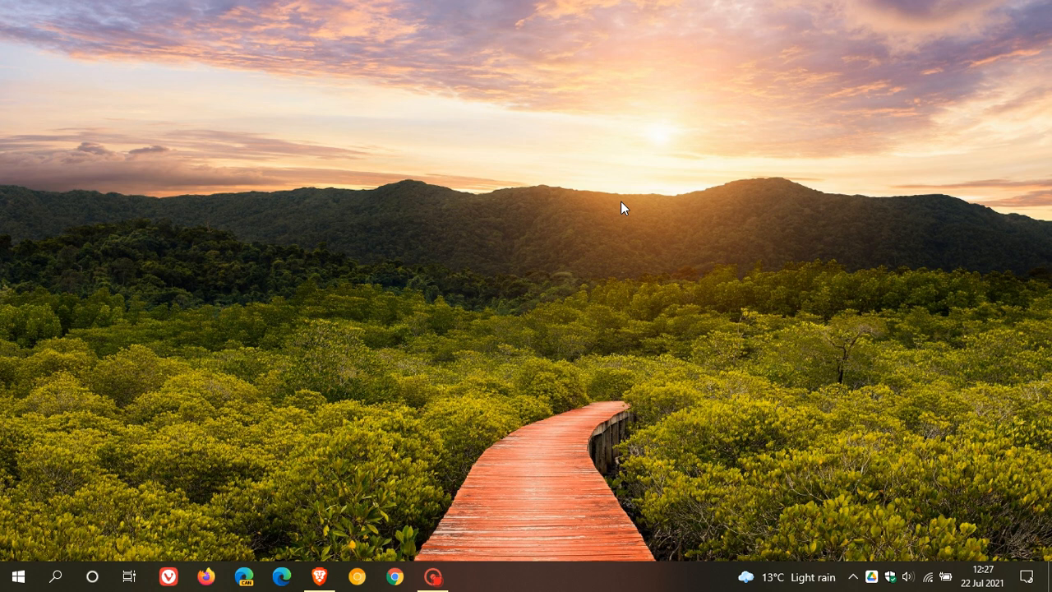
mouse_move(635, 220)
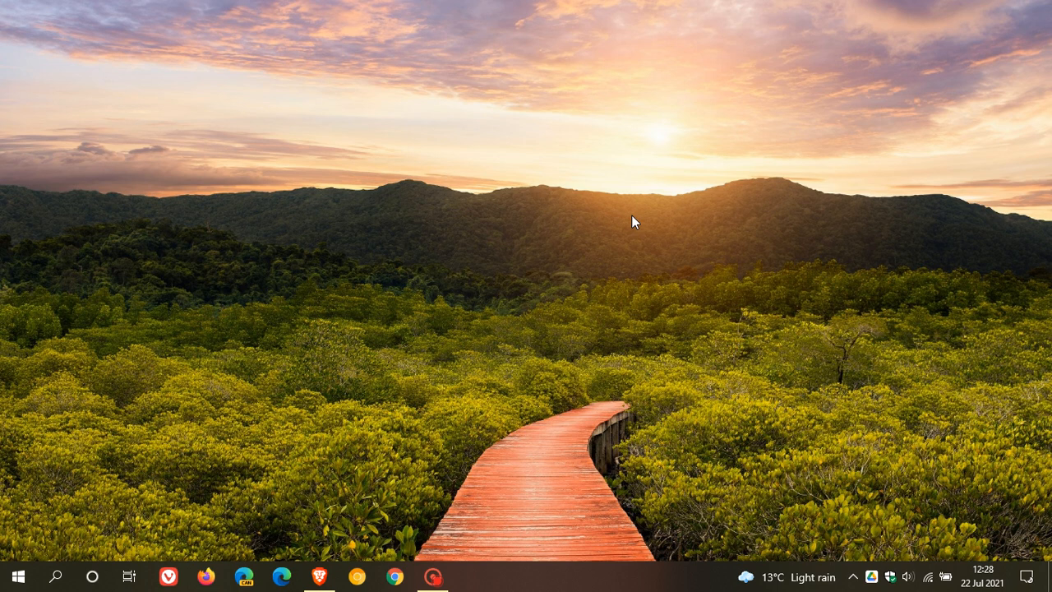
mouse_move(642, 245)
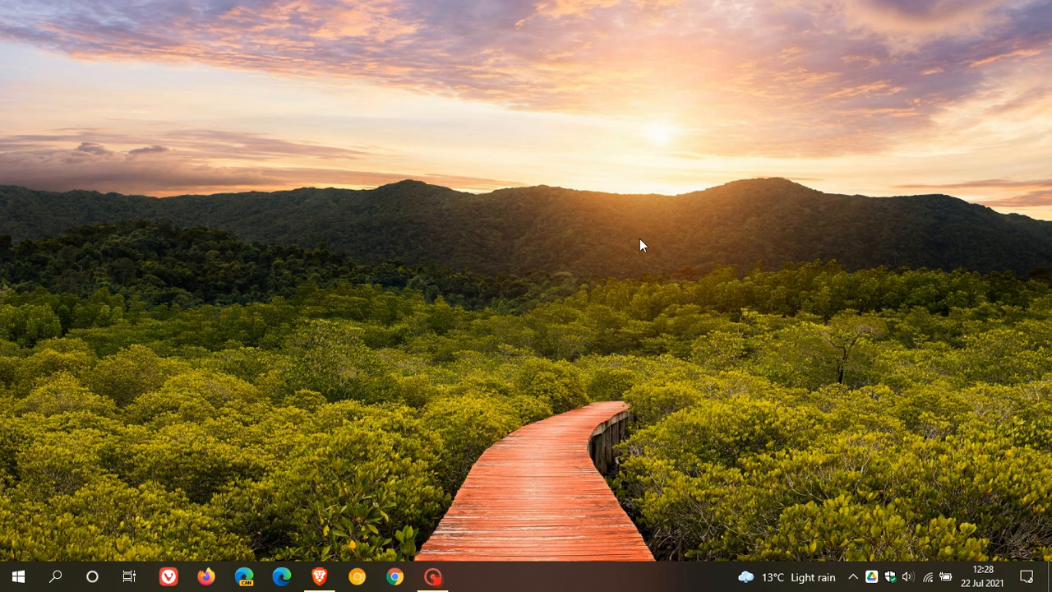
mouse_move(607, 229)
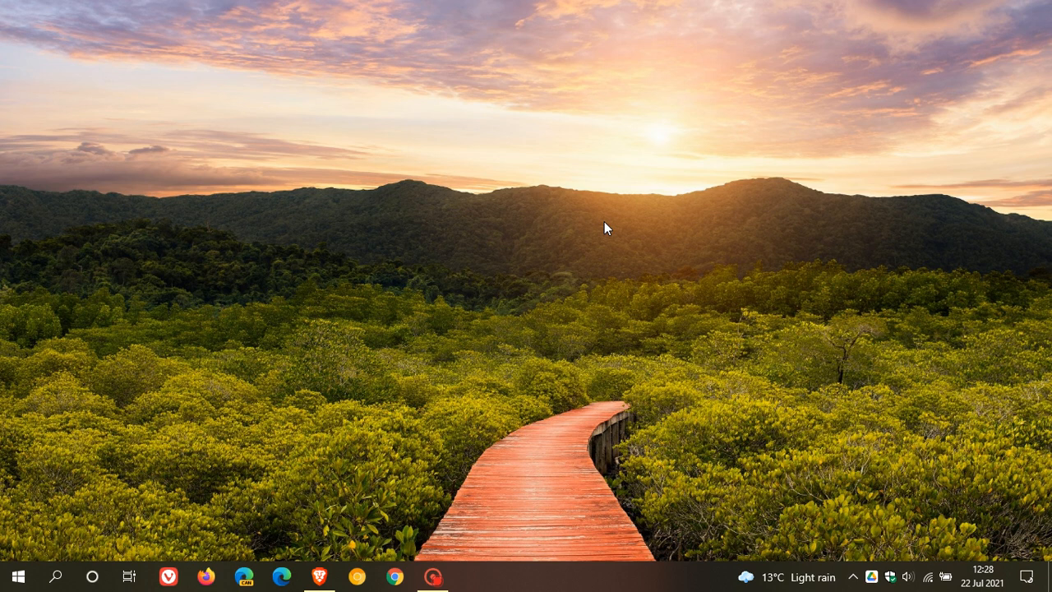
mouse_move(618, 253)
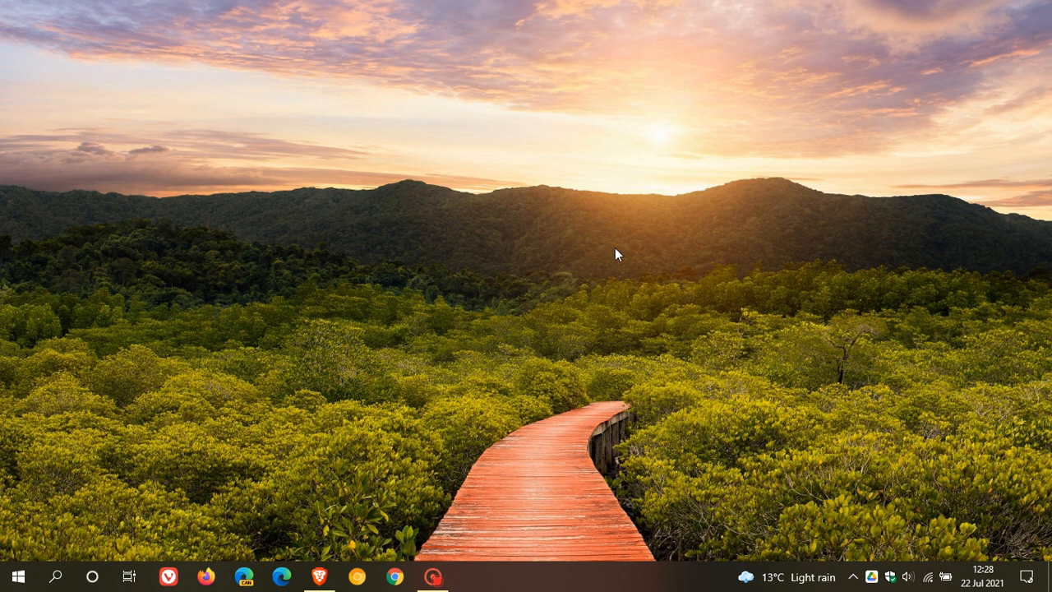